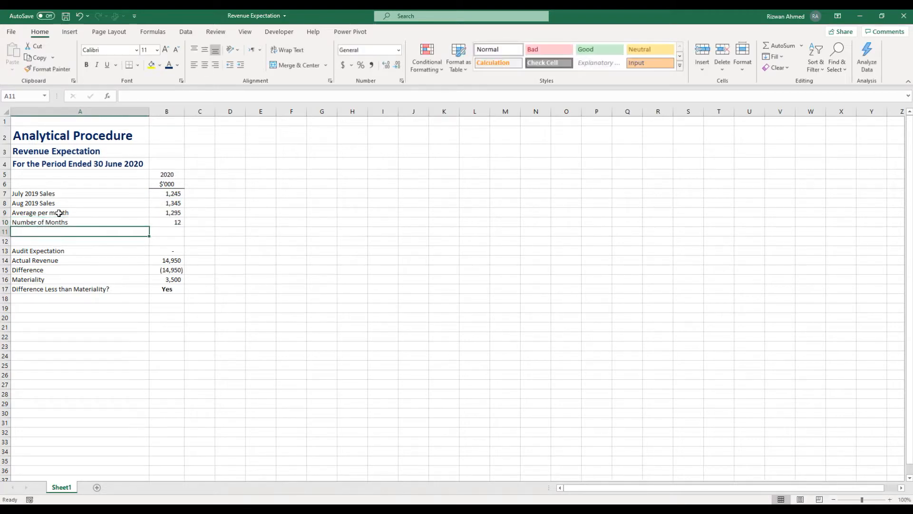
# Enter the label 'Revenue Expectation for full year' in cell A11.
pyautogui.write('Revenue Expectation for full year')
pyautogui.click(167, 231)
pyautogui.write('=B9')
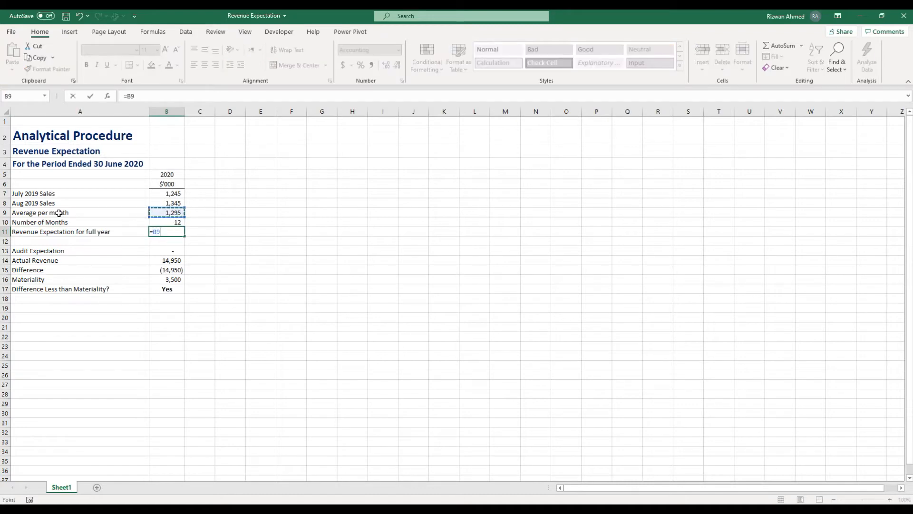
pyautogui.press('Return')
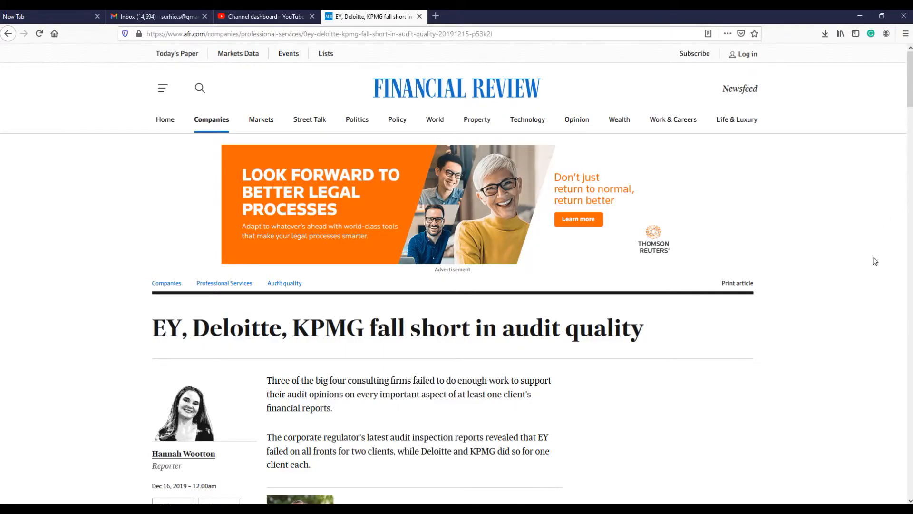
pyautogui.scroll(-3)
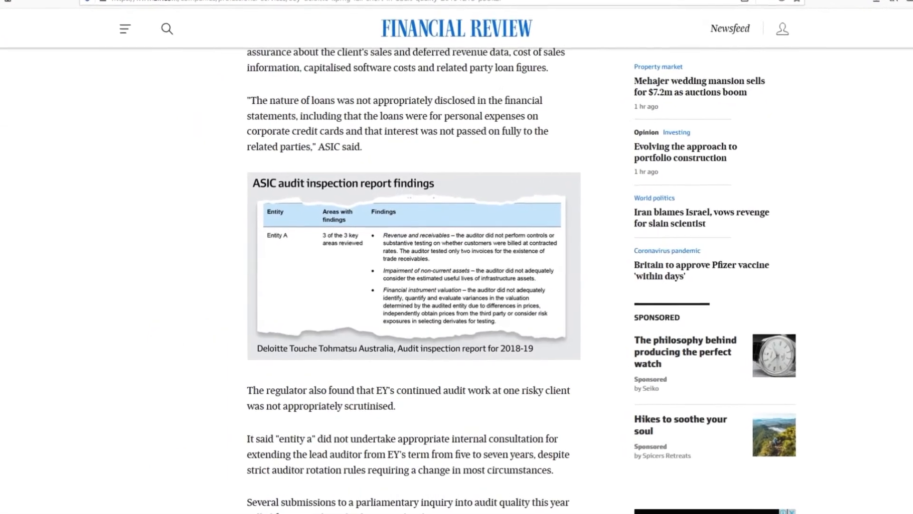
pyautogui.scroll(3)
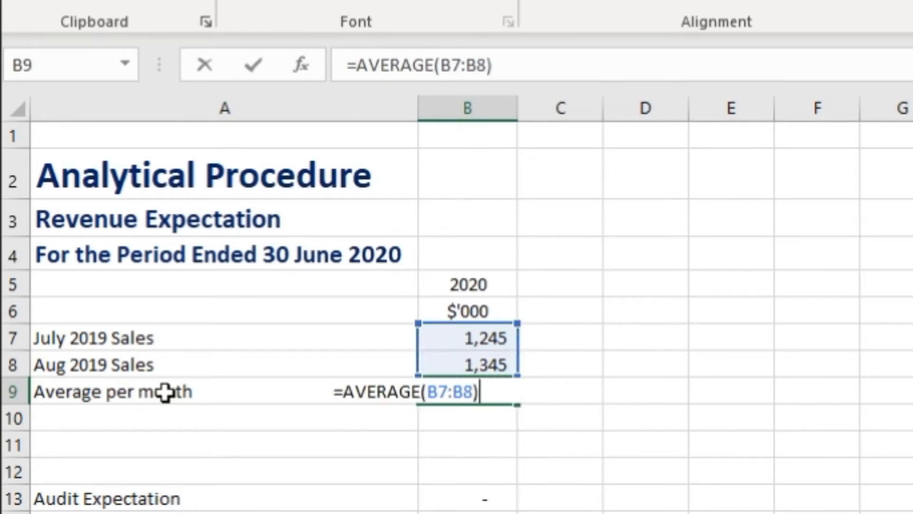
# Finish the B11 formula =B9*B10 giving 15,540, then show the Monte Carlo revenue chart.
pyautogui.write('Number of Months')
pyautogui.click(224, 445)
pyautogui.write('Revenue Expectation for full year')
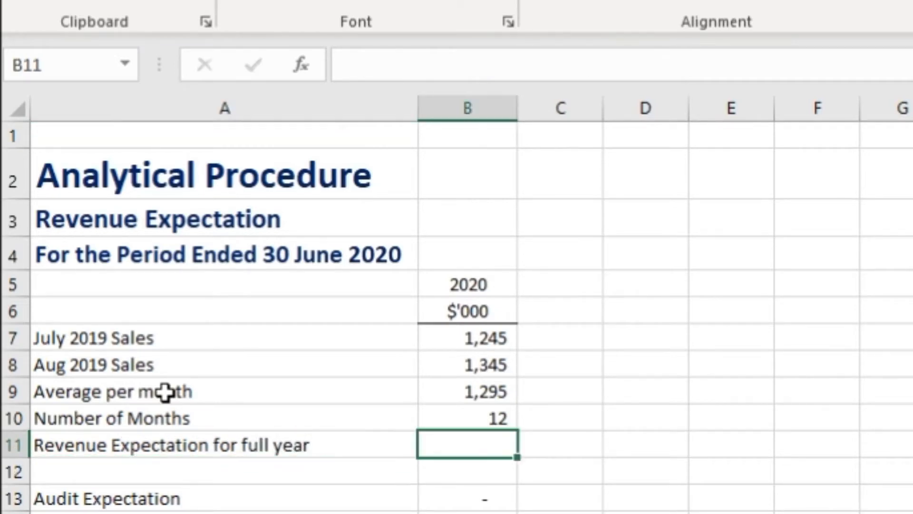
pyautogui.press('Return')
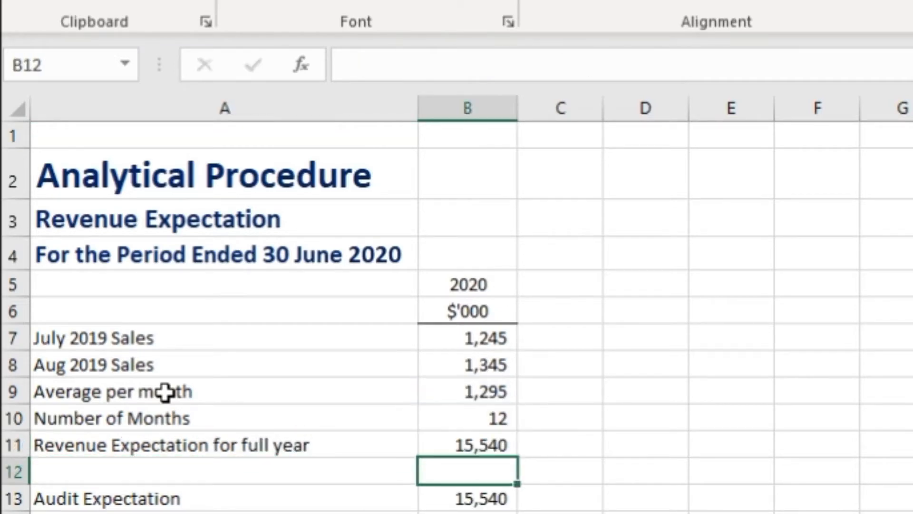
pyautogui.click(224, 108)
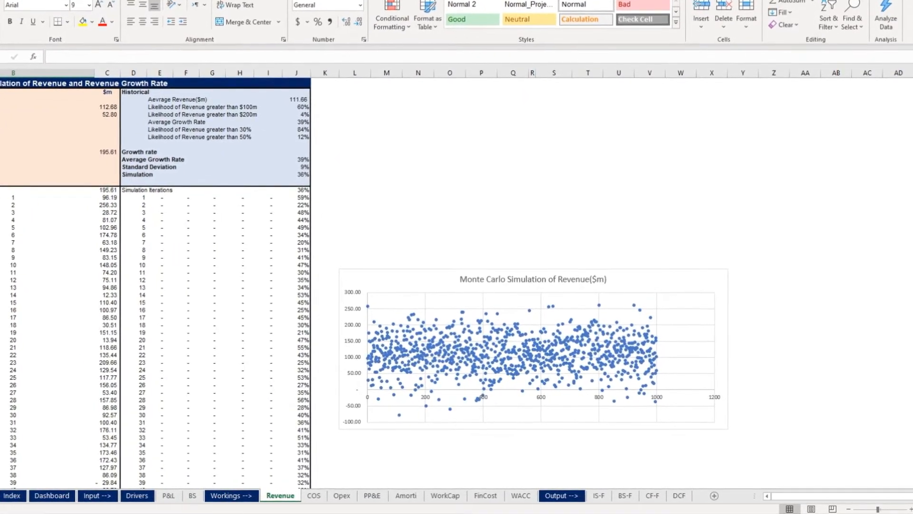
# Show the Journal of Accountancy Monte Carlo article and scroll to its Spreadsheet template section.
pyautogui.click(587, 16)
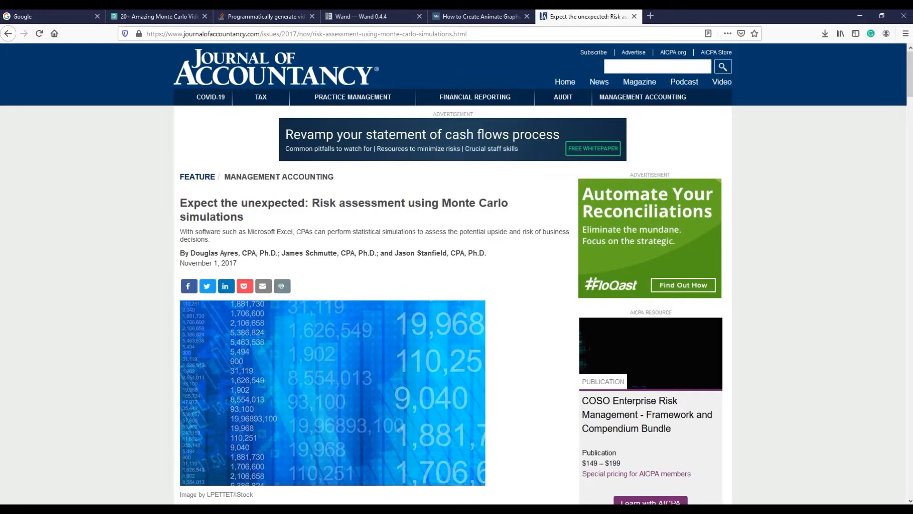
pyautogui.moveTo(899, 490)
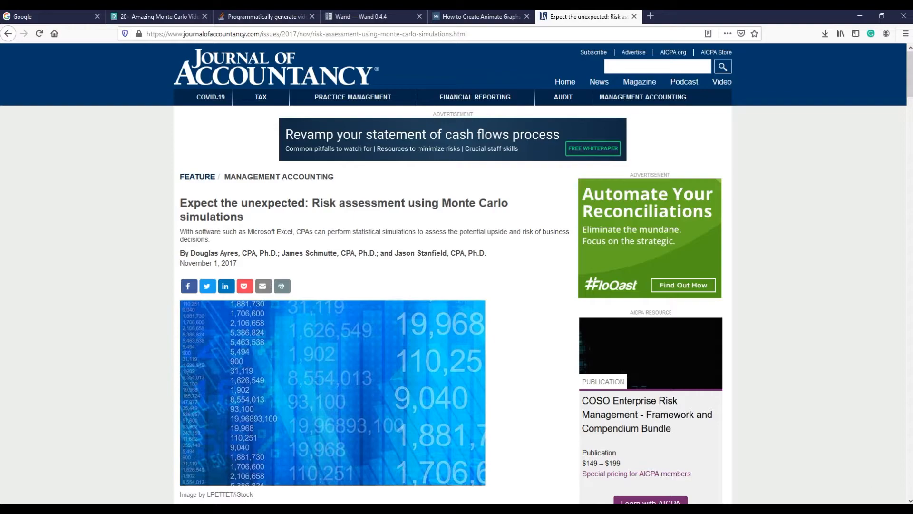
pyautogui.scroll(-3)
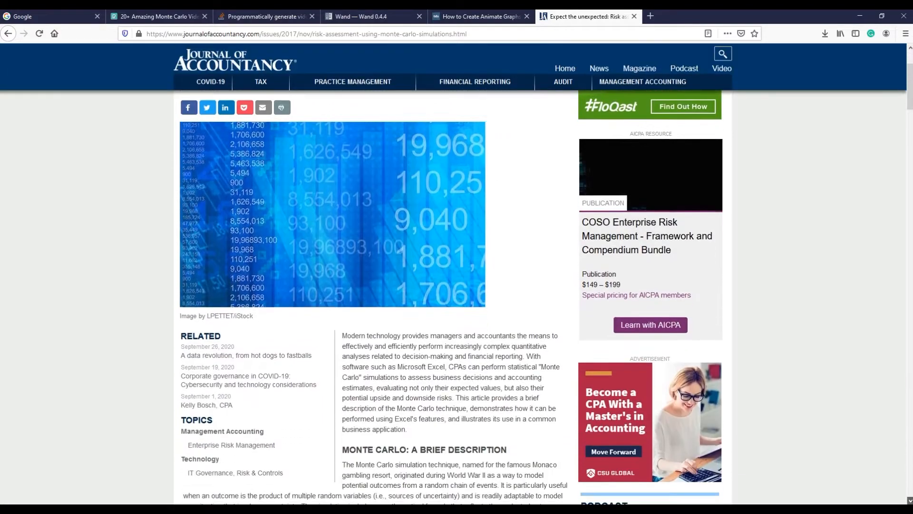
pyautogui.scroll(-3)
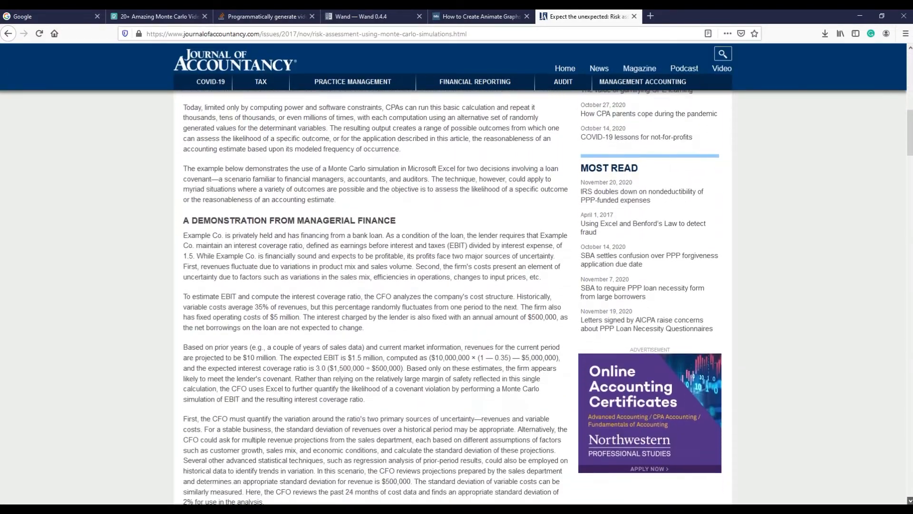
pyautogui.scroll(-3)
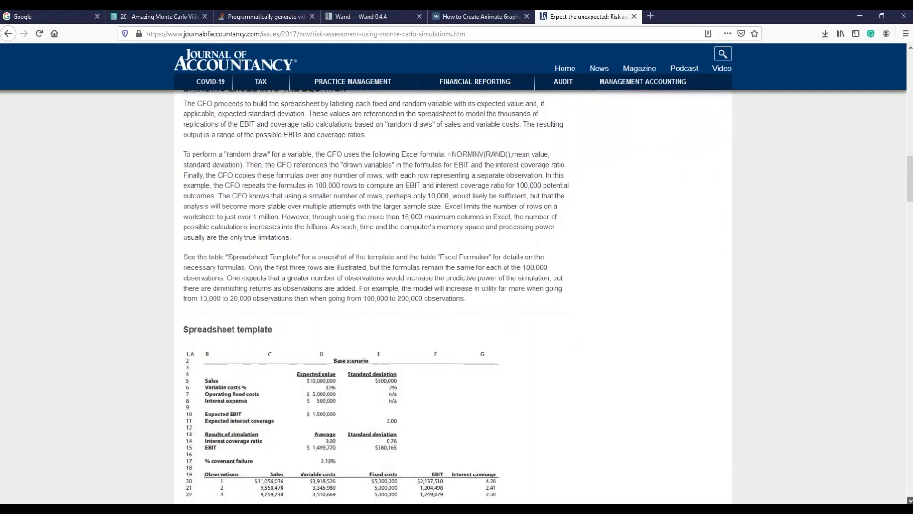
pyautogui.scroll(-3)
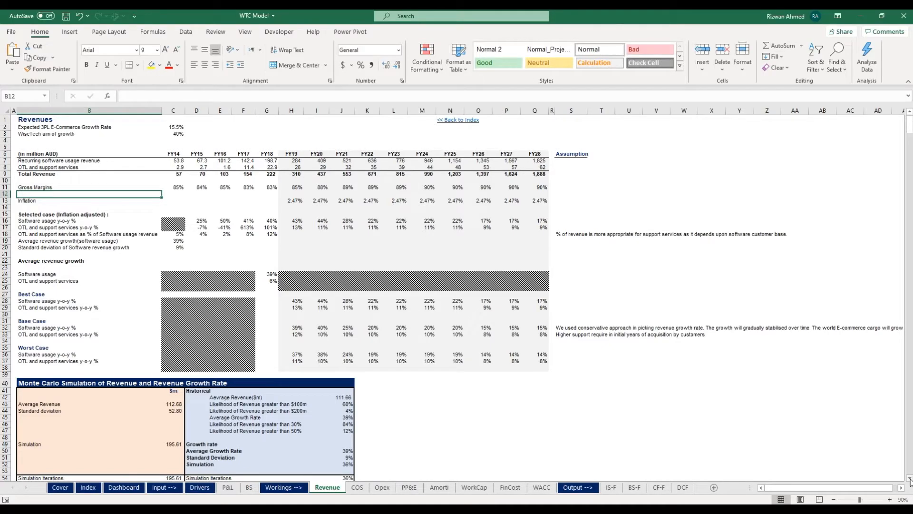
# Scroll through the Revenue sheet's simulation iterations, then open the baby_formula workbook.
pyautogui.scroll(-3)
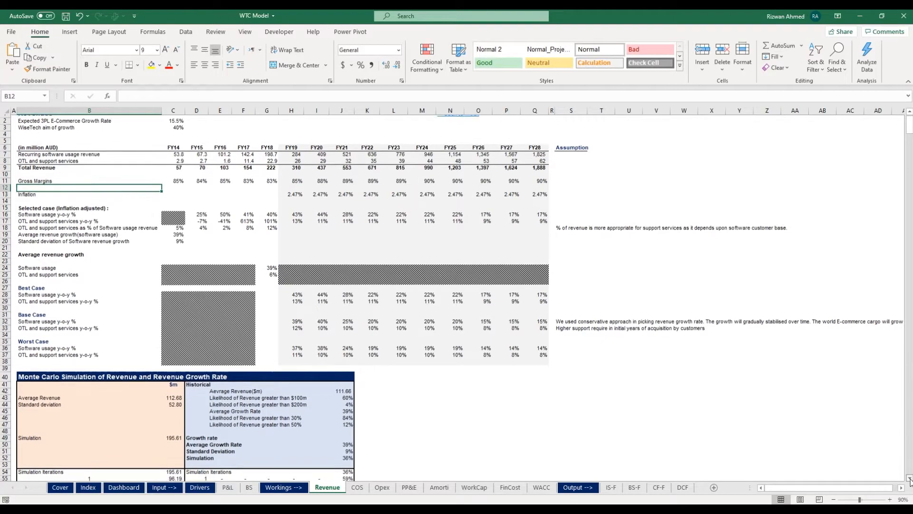
pyautogui.scroll(-3)
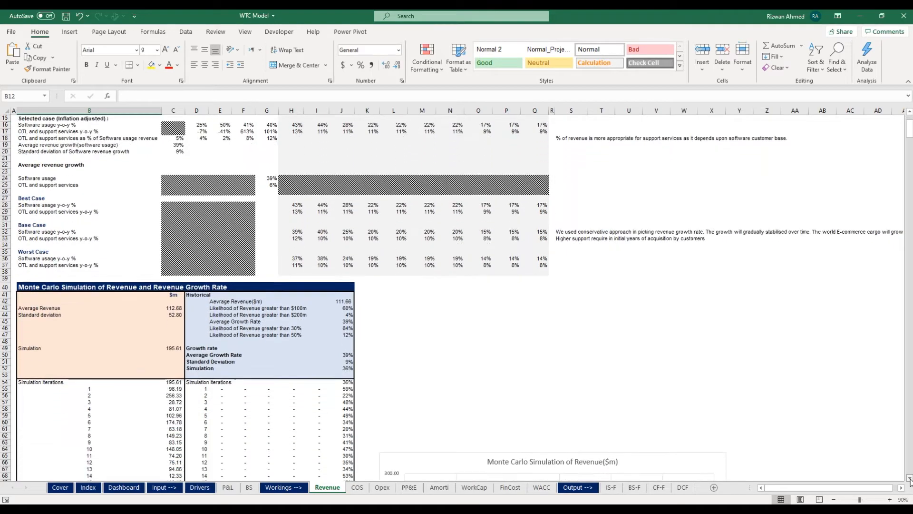
pyautogui.scroll(-3)
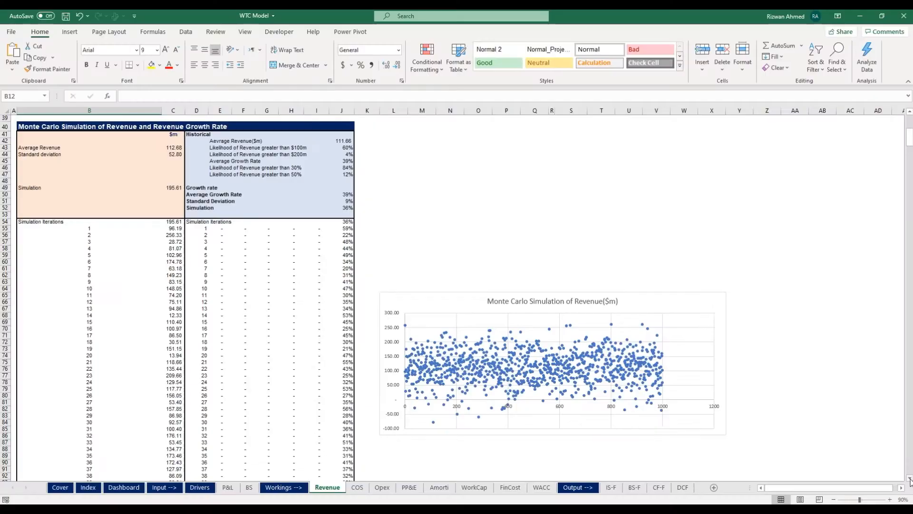
pyautogui.scroll(-3)
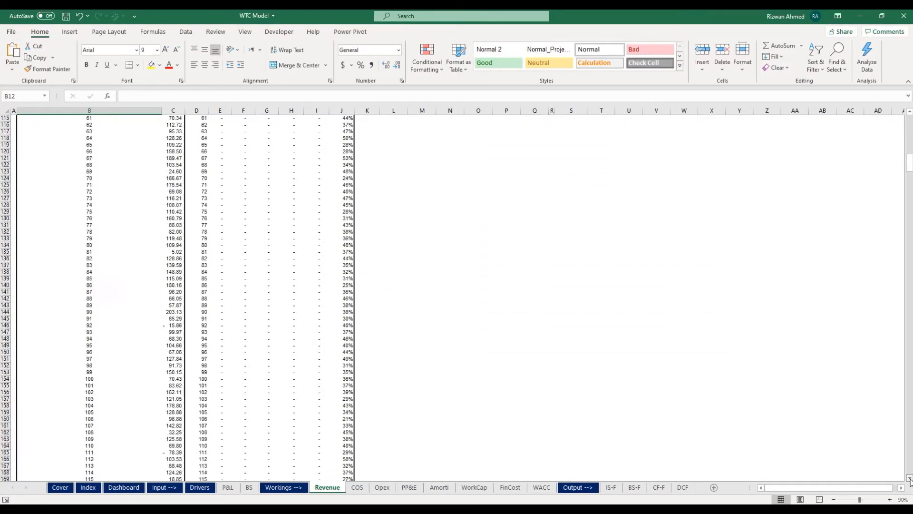
pyautogui.scroll(-3)
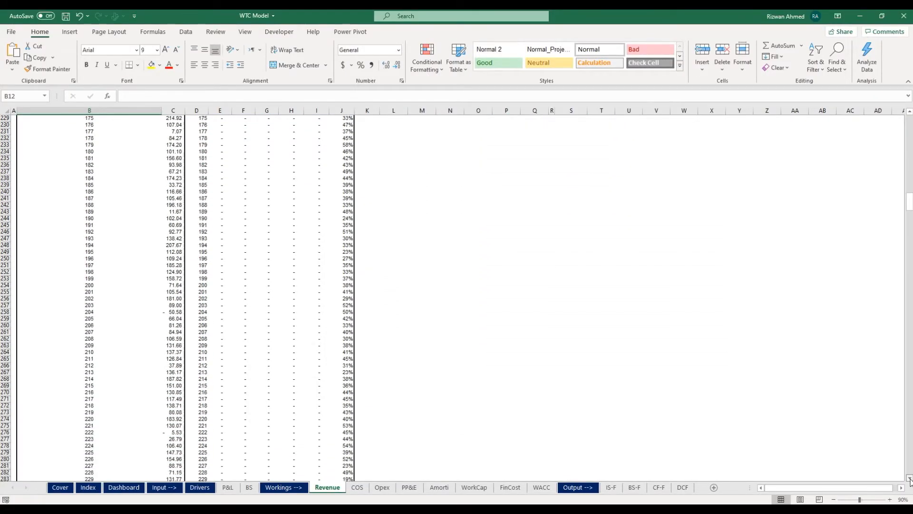
pyautogui.scroll(-3)
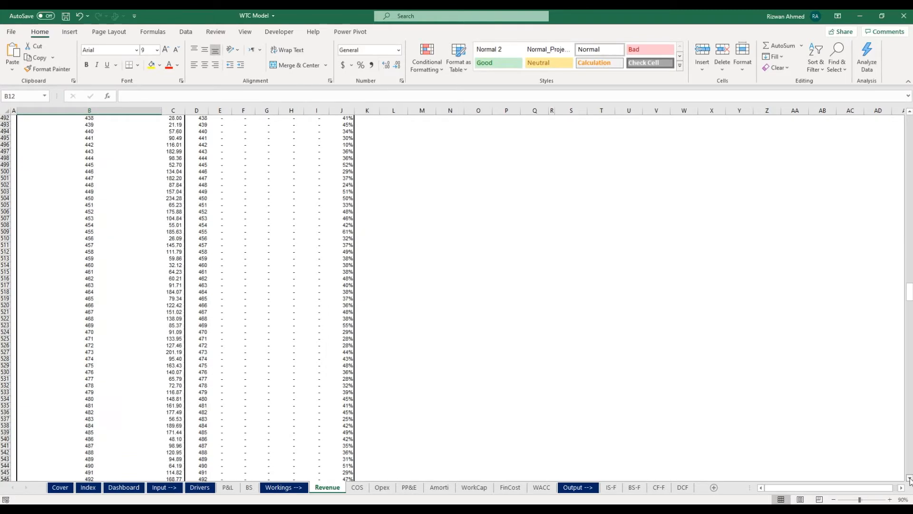
pyautogui.scroll(-3)
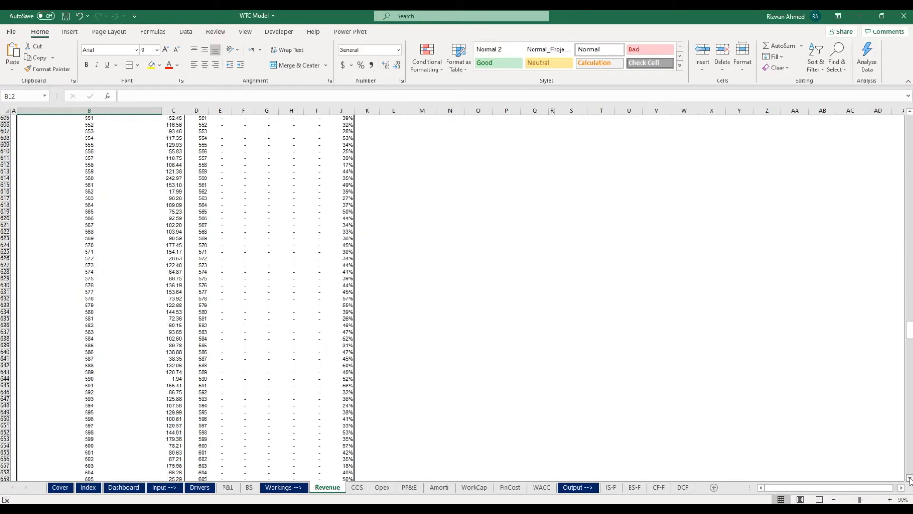
pyautogui.scroll(-3)
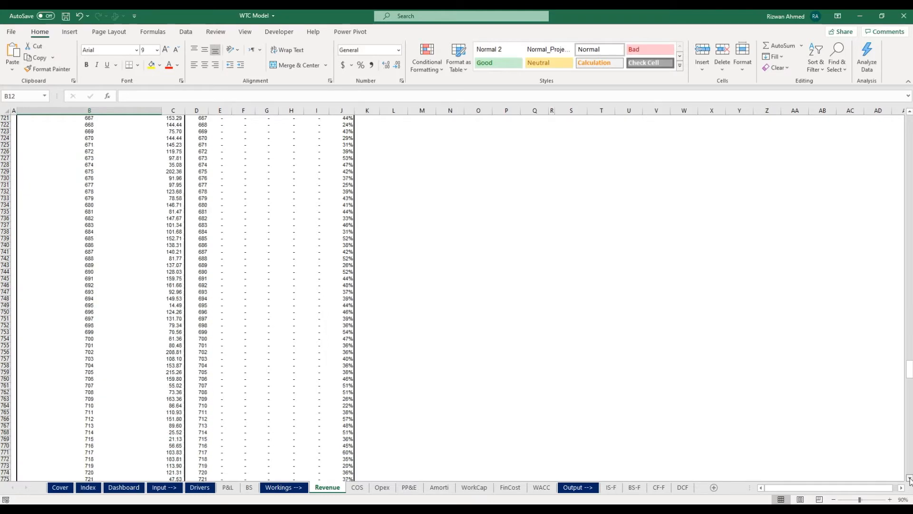
pyautogui.scroll(-3)
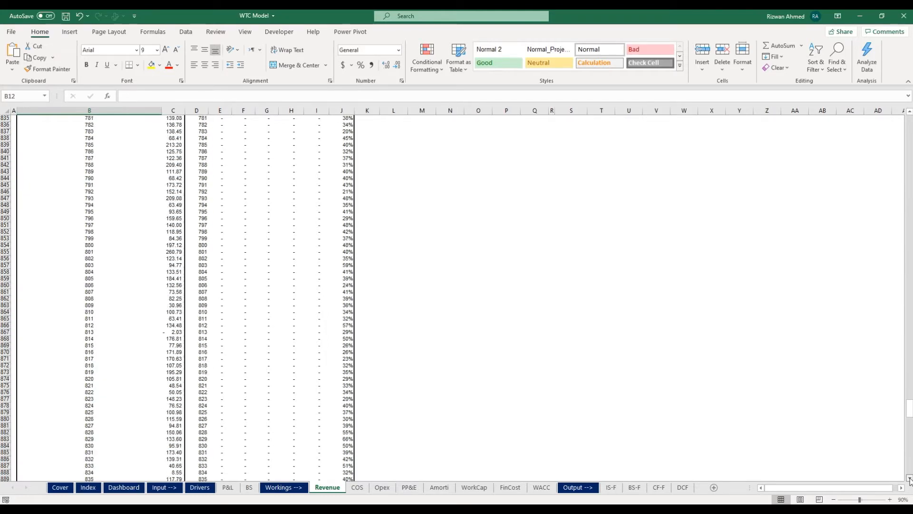
pyautogui.scroll(-3)
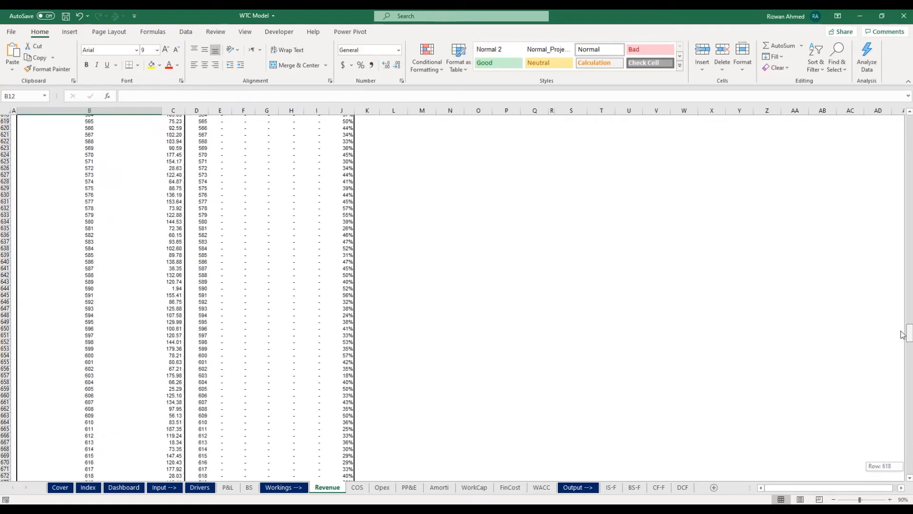
pyautogui.scroll(3)
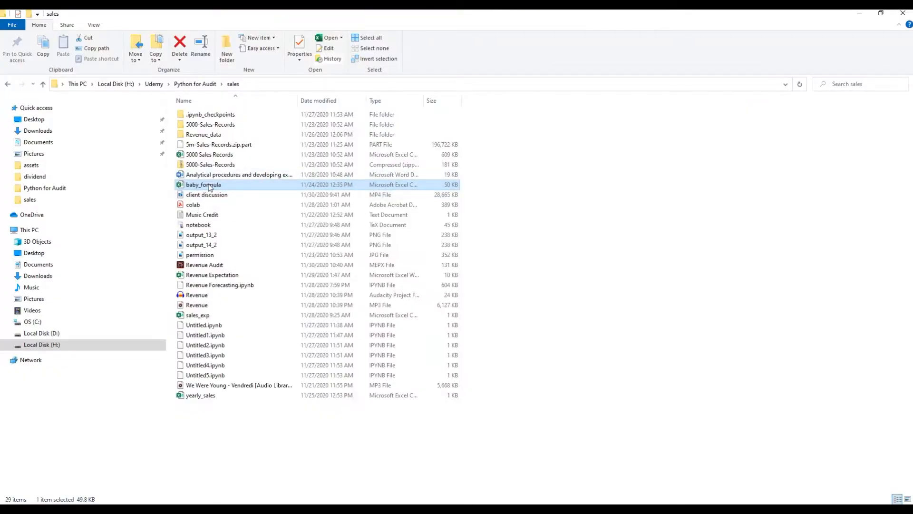
pyautogui.doubleClick(203, 185)
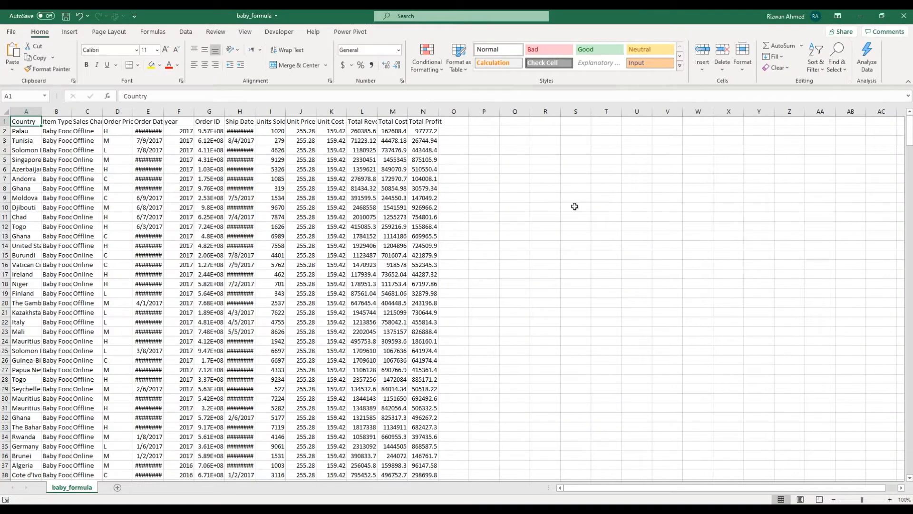
# Select the baby_formula sheet data, then switch to the Revenue Forecasting Jupyter notebook tab.
pyautogui.click(5, 112)
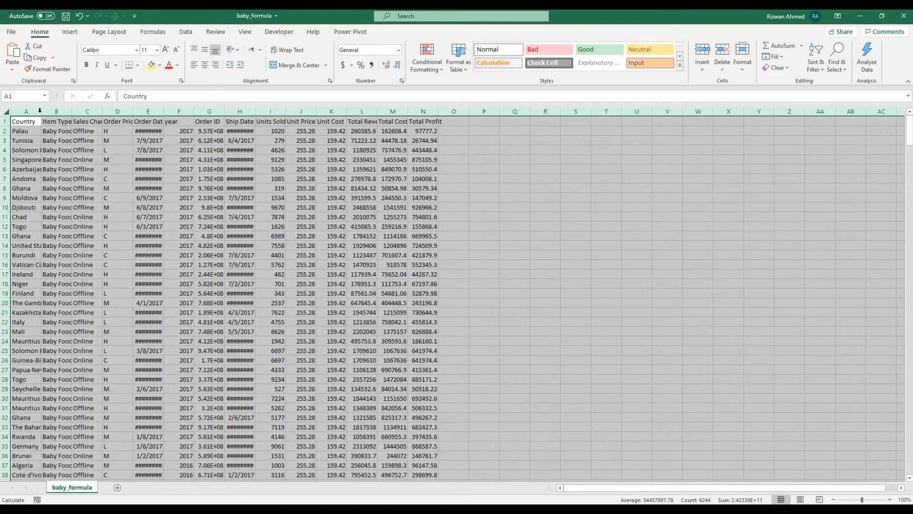
pyautogui.click(681, 217)
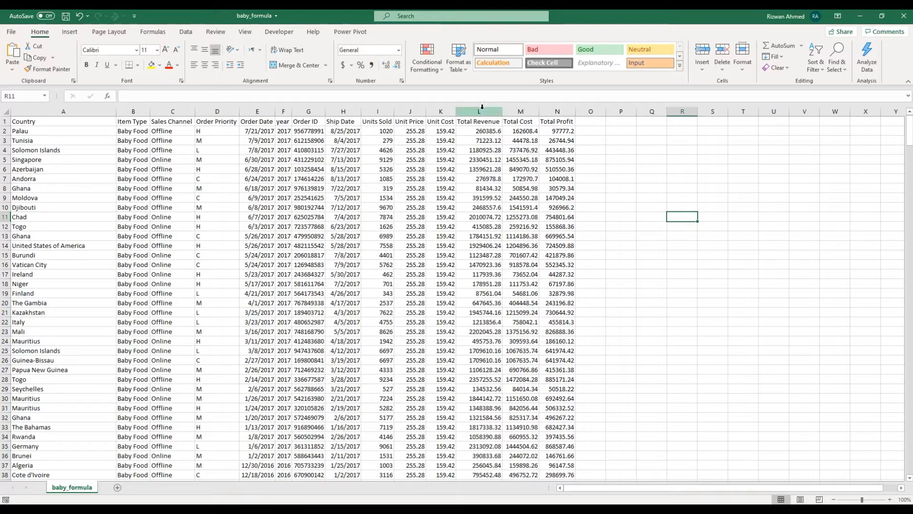
pyautogui.click(479, 112)
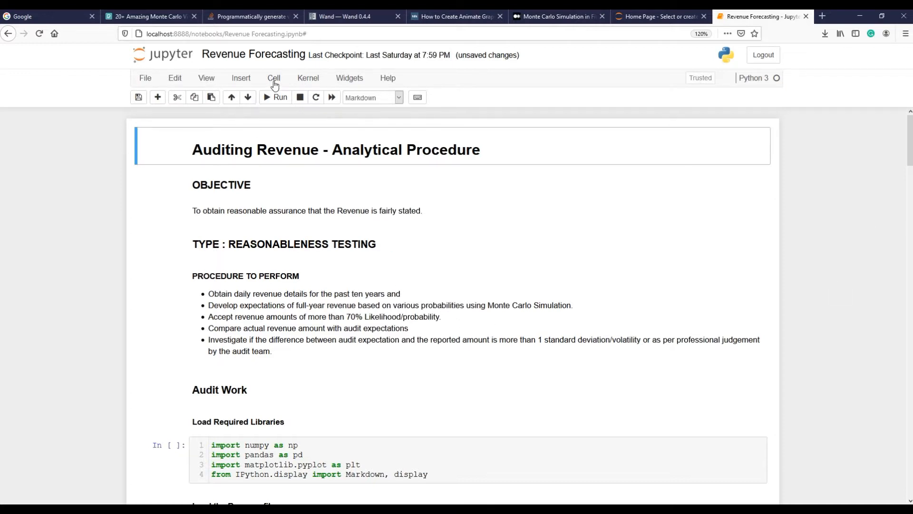
# Run all cells via Cell > Run All and scroll to the Monte Carlo revenue growth output.
pyautogui.click(274, 78)
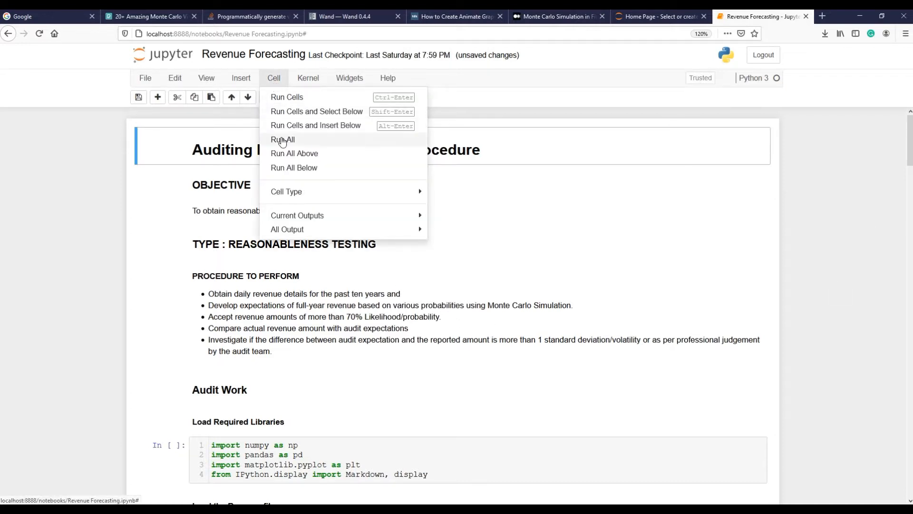
pyautogui.click(283, 139)
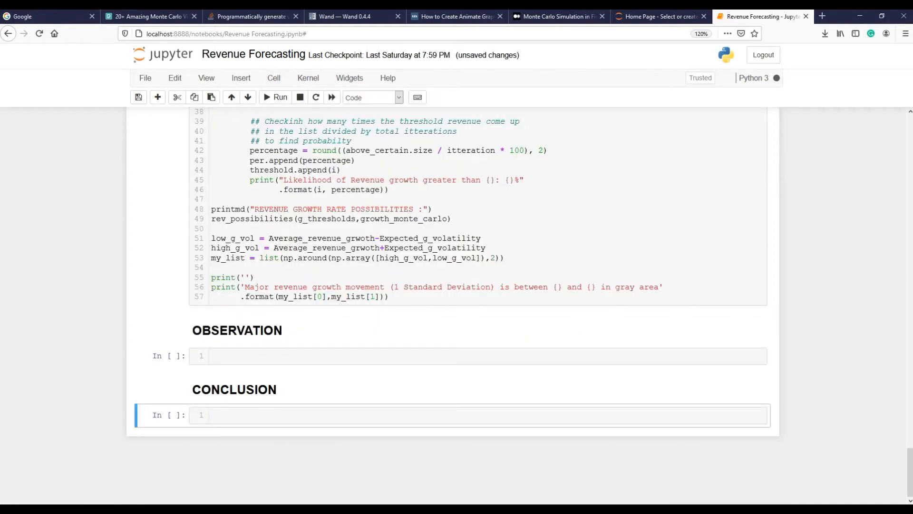
pyautogui.click(280, 97)
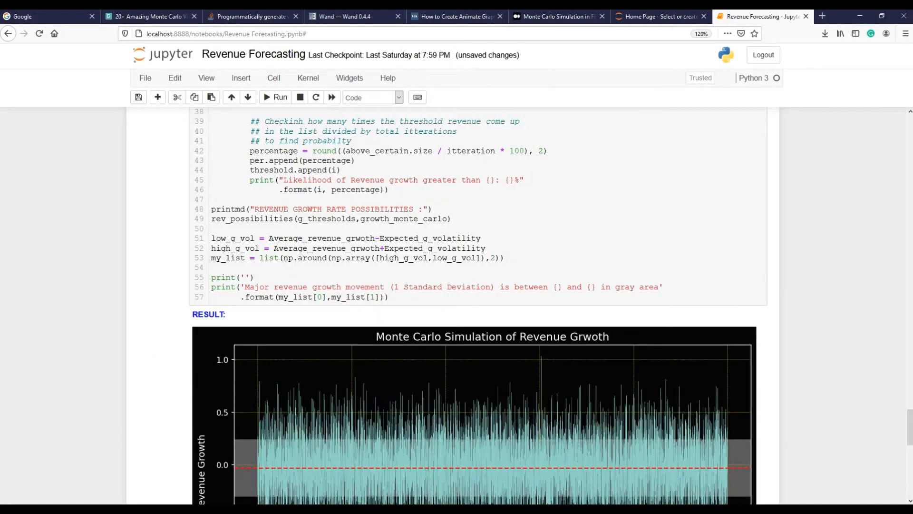
pyautogui.scroll(-3)
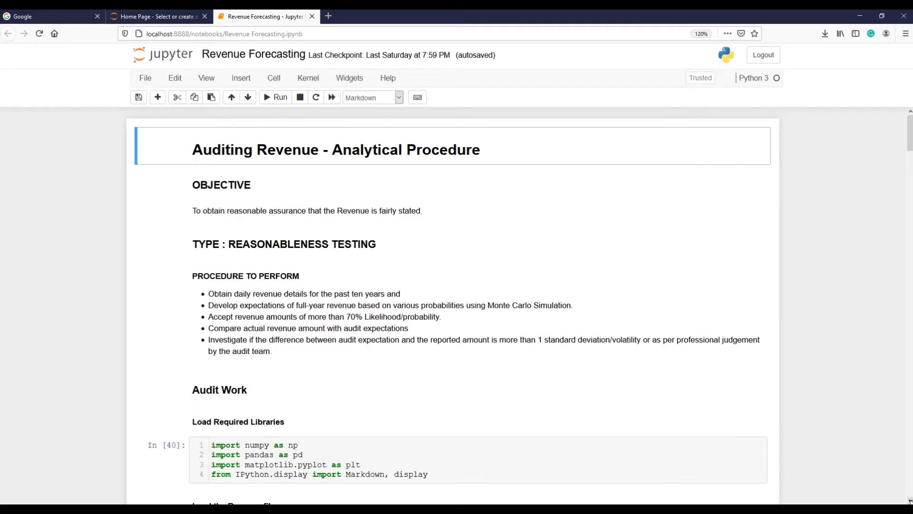
pyautogui.scroll(-3)
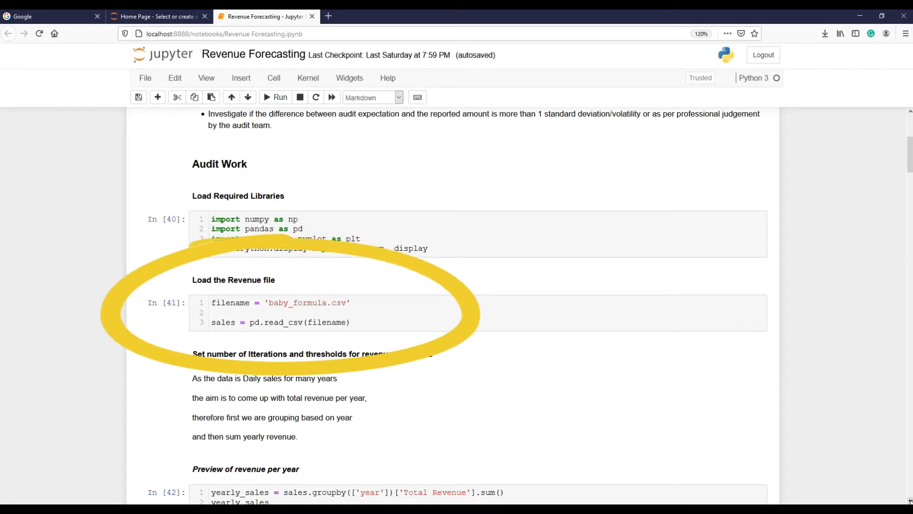
pyautogui.scroll(-3)
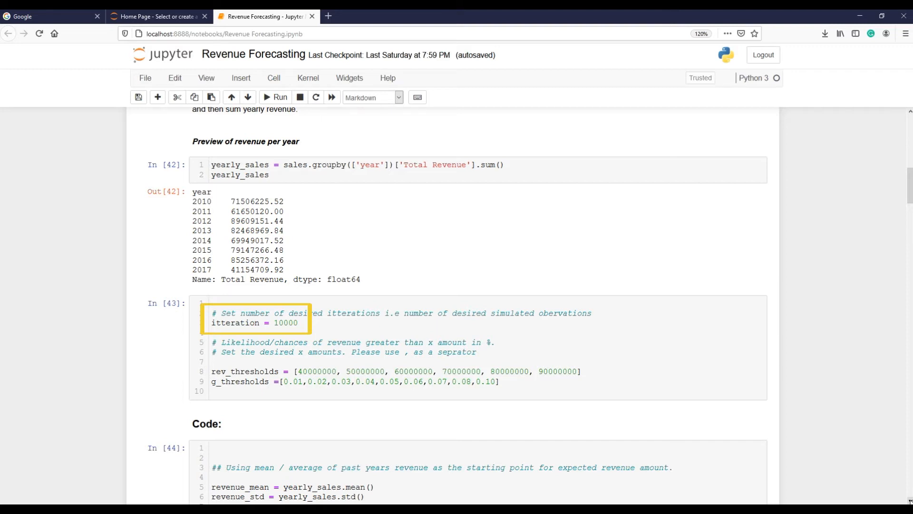
pyautogui.scroll(-3)
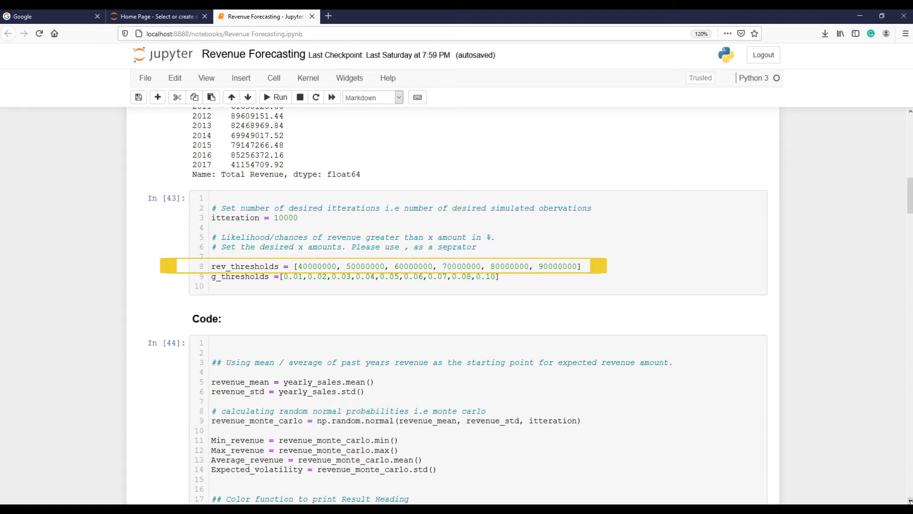
pyautogui.click(350, 276)
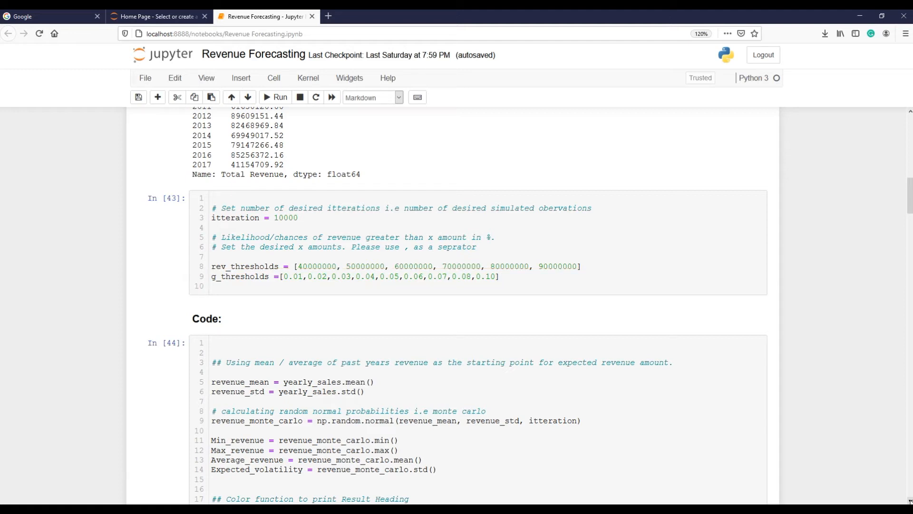
pyautogui.scroll(-3)
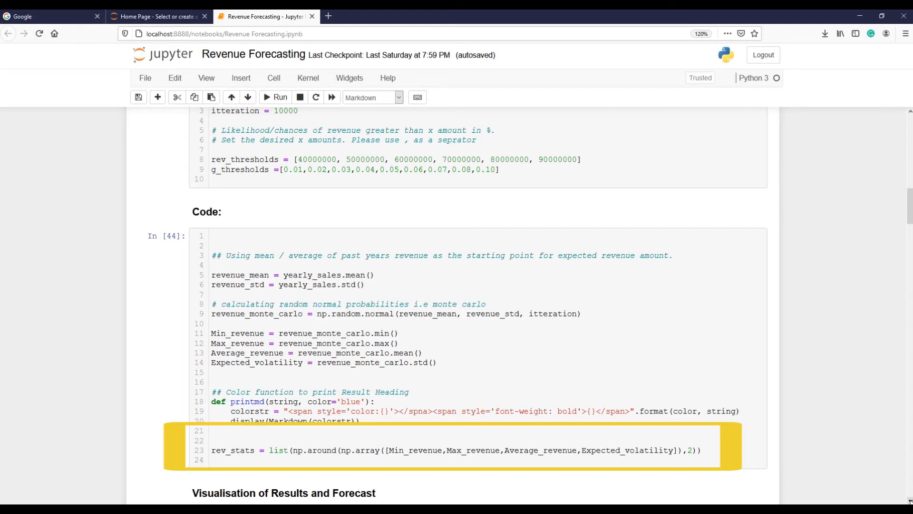
pyautogui.scroll(-3)
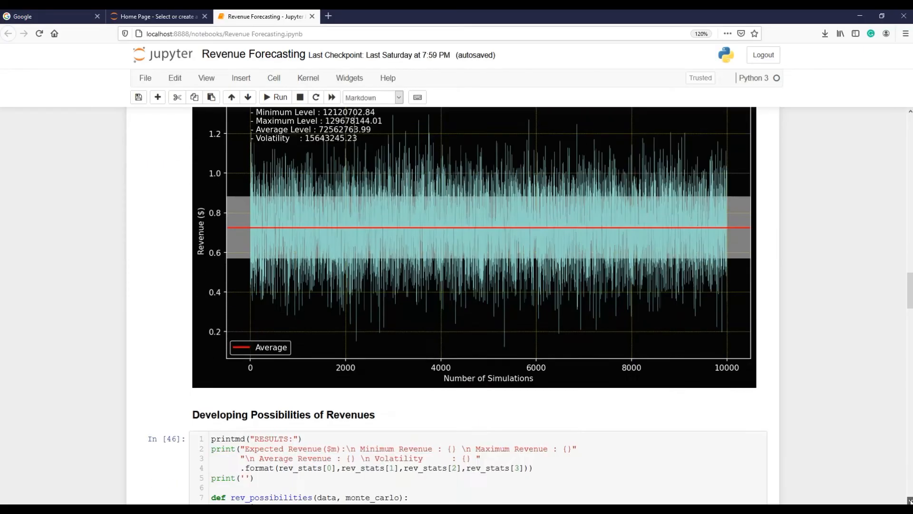
pyautogui.scroll(-3)
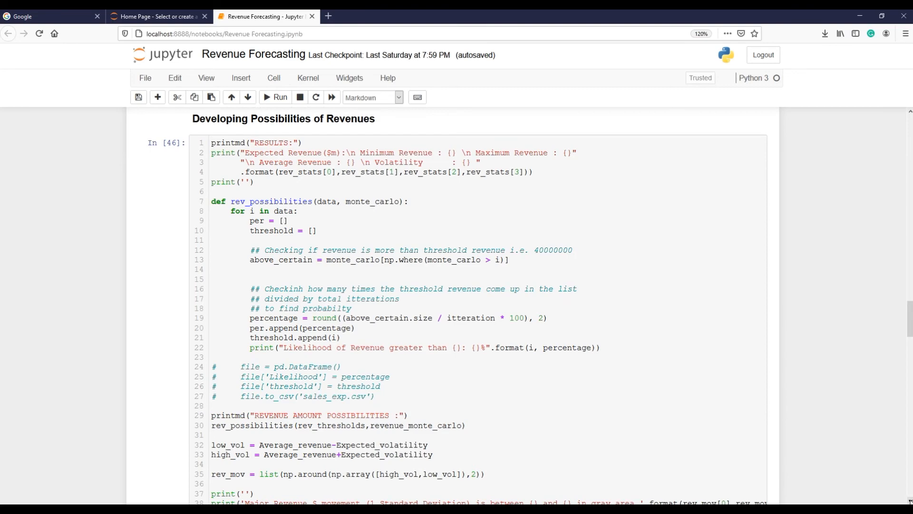
pyautogui.scroll(-3)
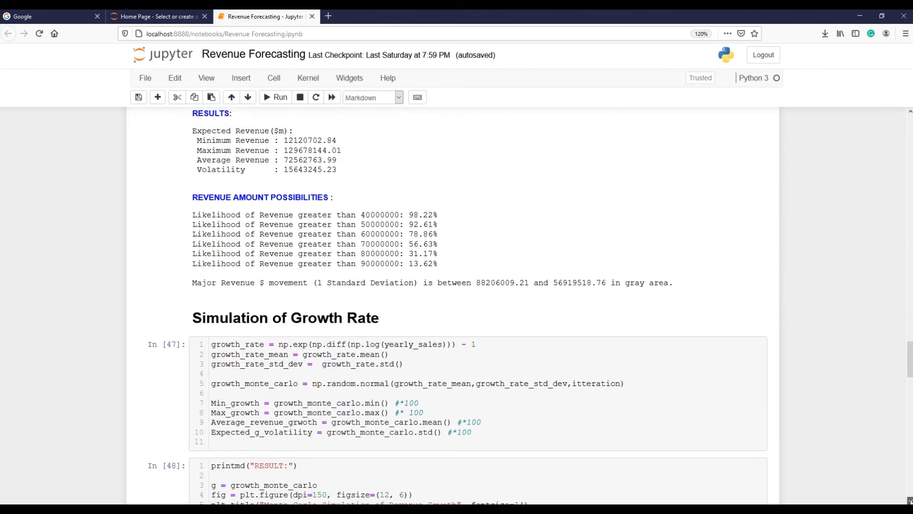
pyautogui.scroll(-3)
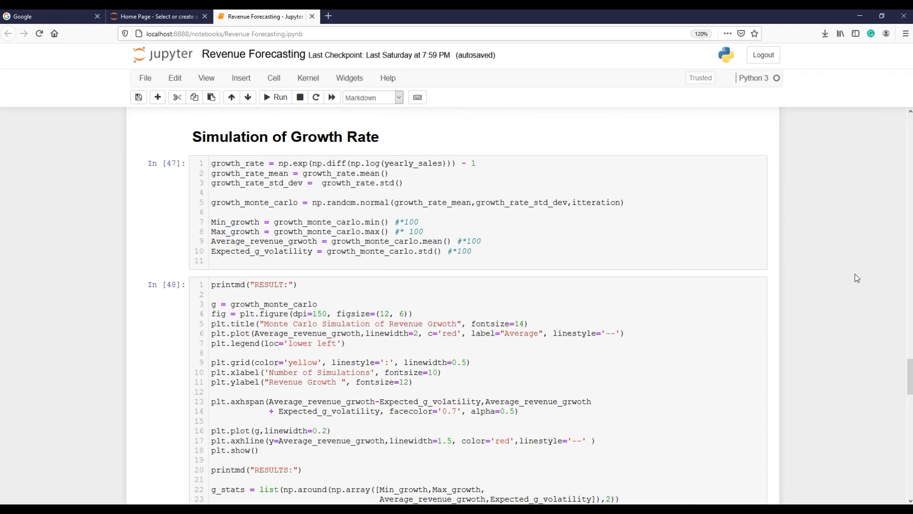
pyautogui.scroll(-3)
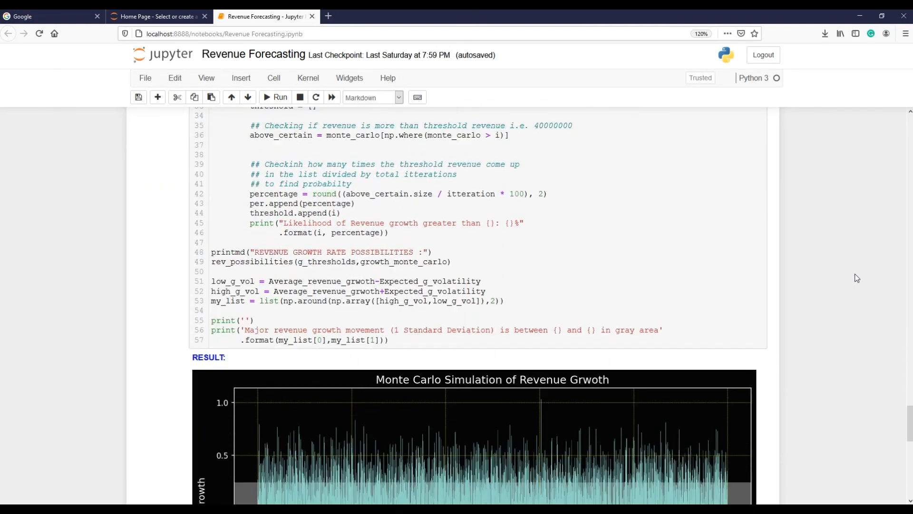
pyautogui.scroll(-3)
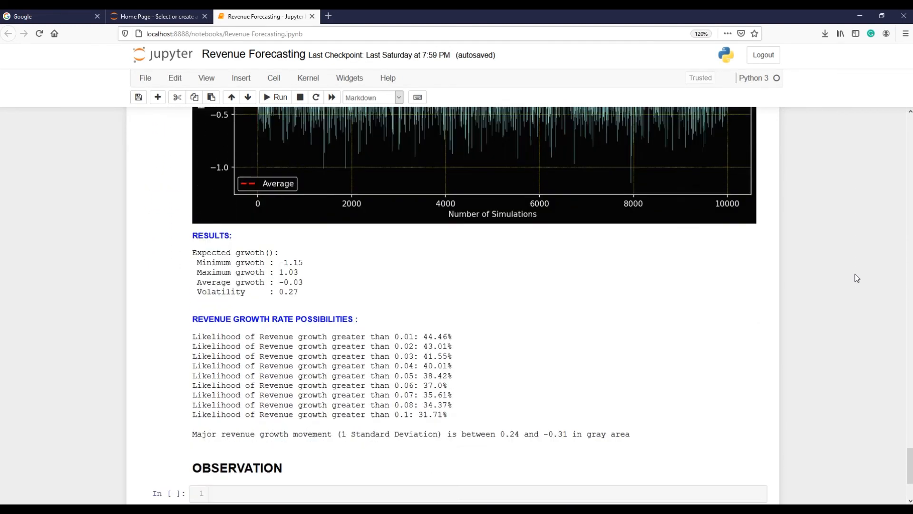
pyautogui.scroll(-3)
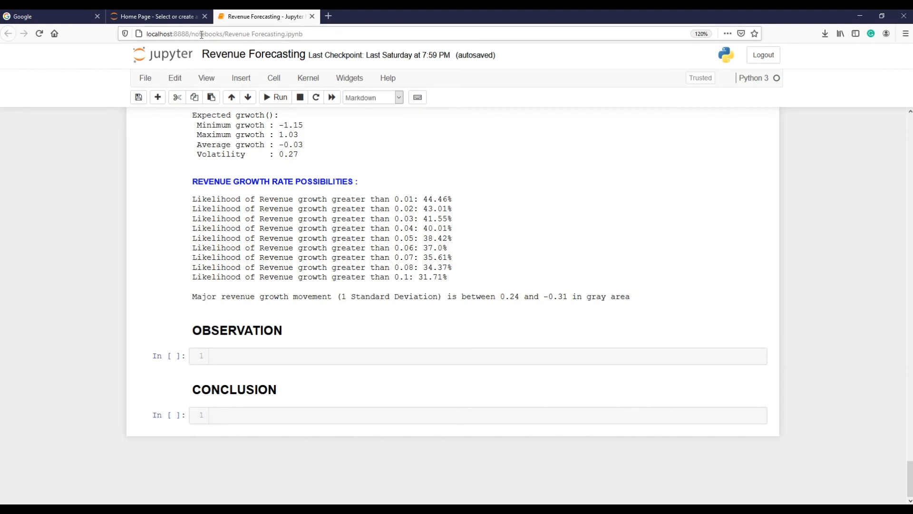
pyautogui.click(145, 78)
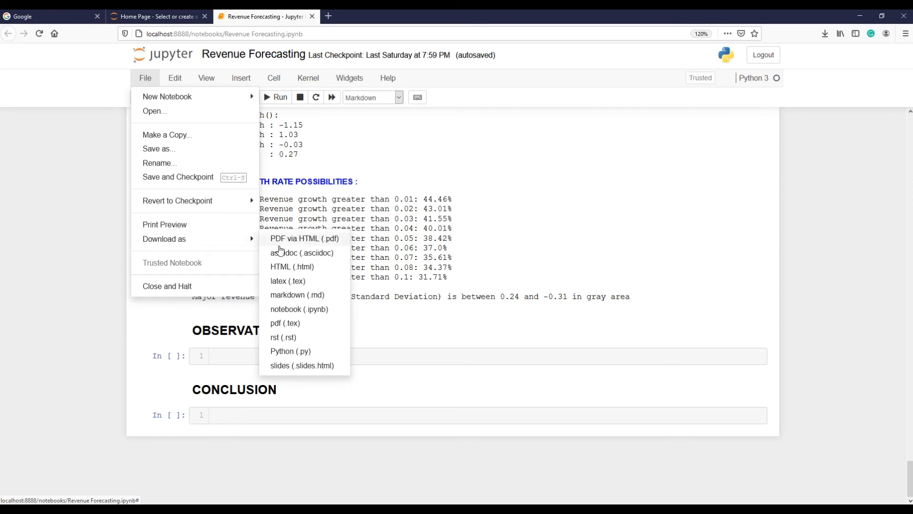
# Download the Revenue Forecasting notebook as PDF via HTML (.pdf).
pyautogui.click(305, 238)
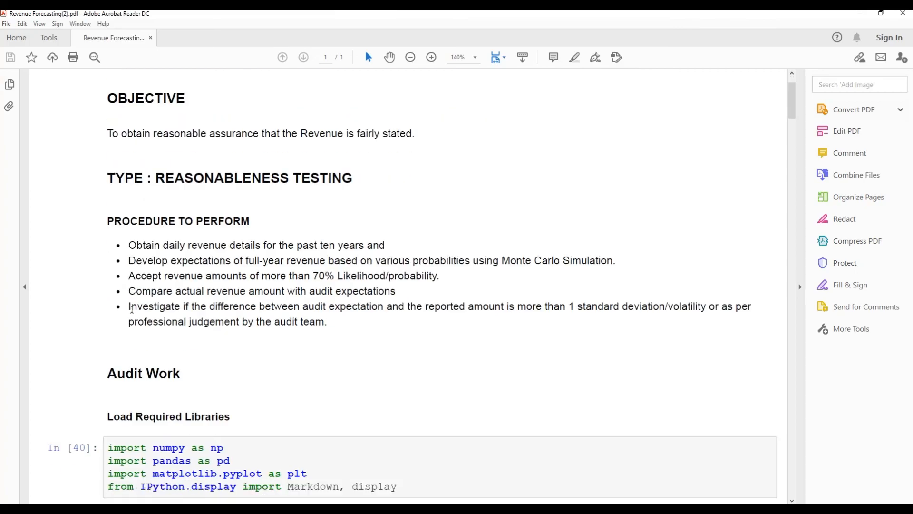
pyautogui.scroll(-3)
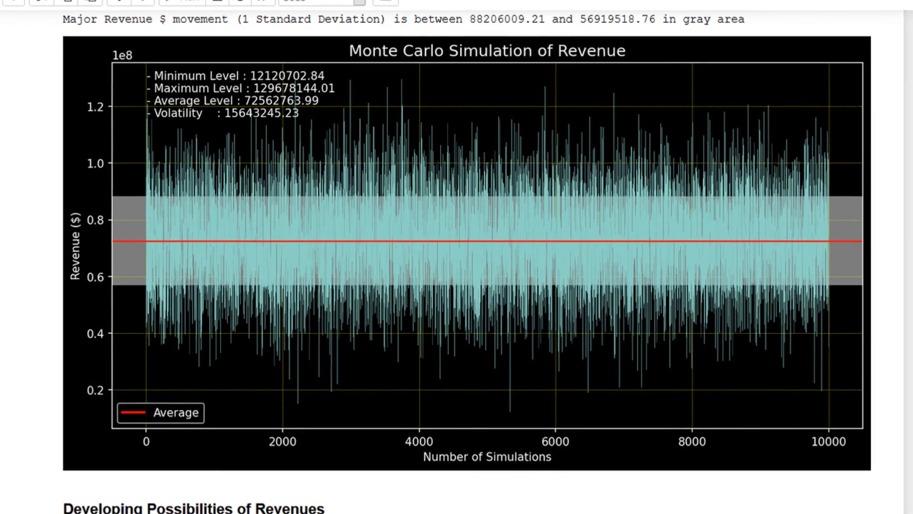
pyautogui.scroll(-3)
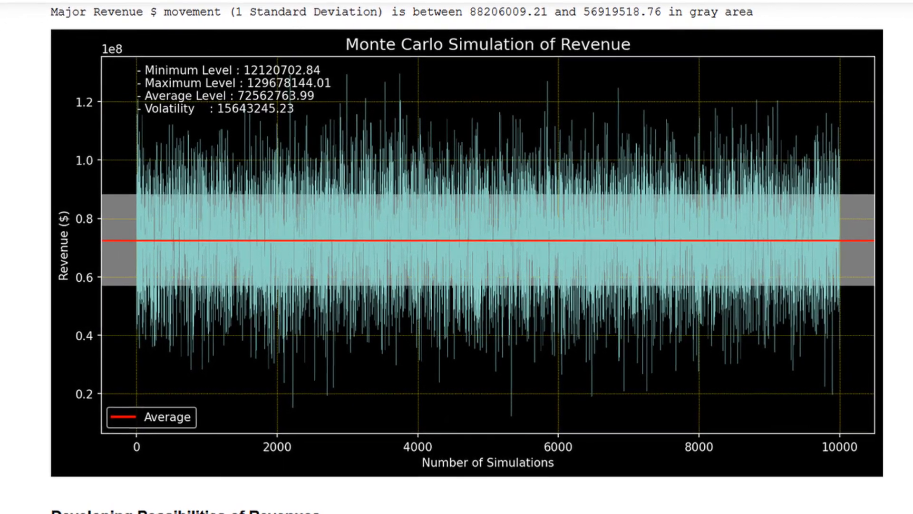
pyautogui.scroll(-3)
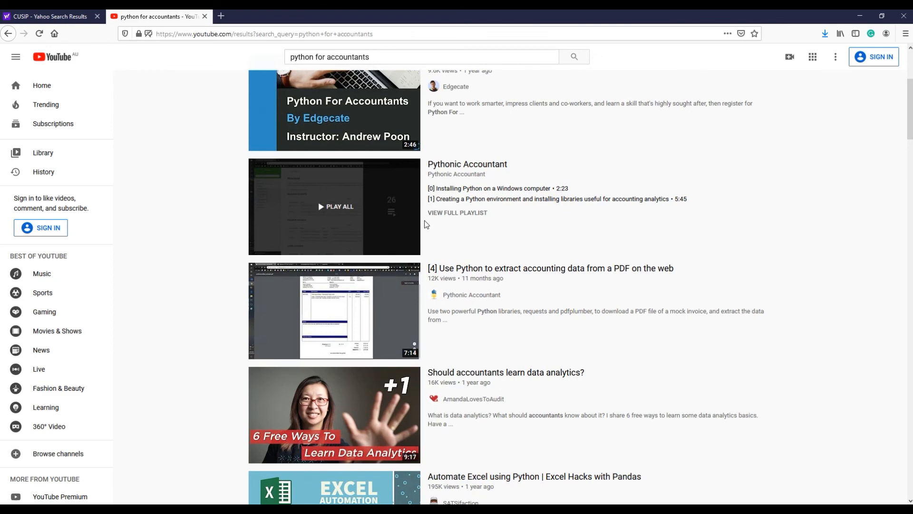
# Scroll the python for accountants results and open the Part 1: Introduction video.
pyautogui.scroll(-3)
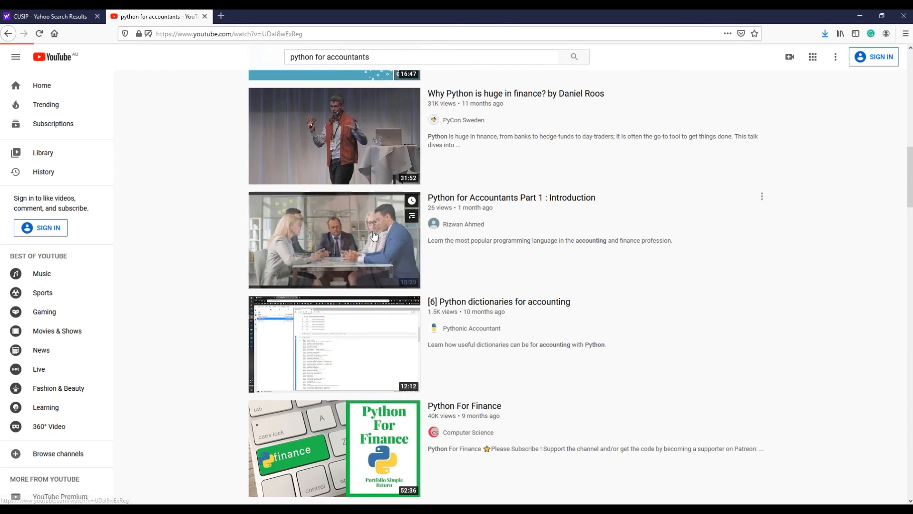
pyautogui.click(367, 2)
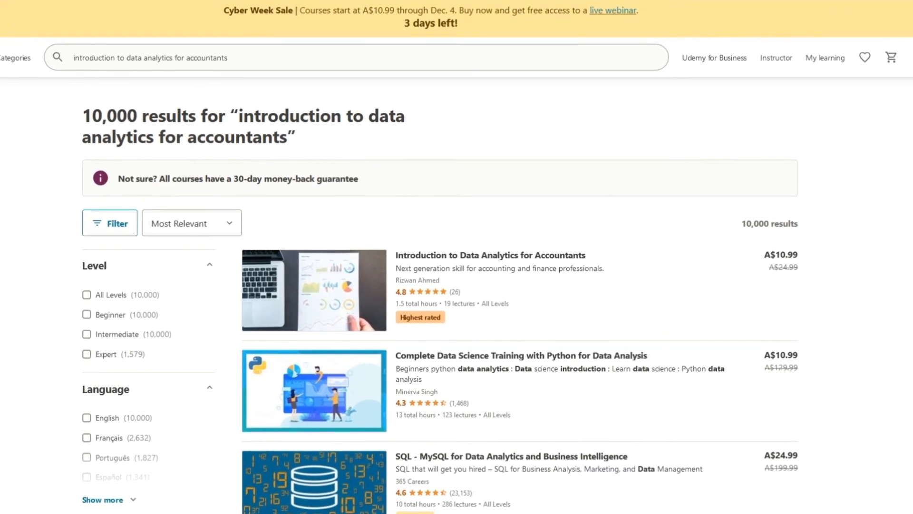
pyautogui.scroll(3)
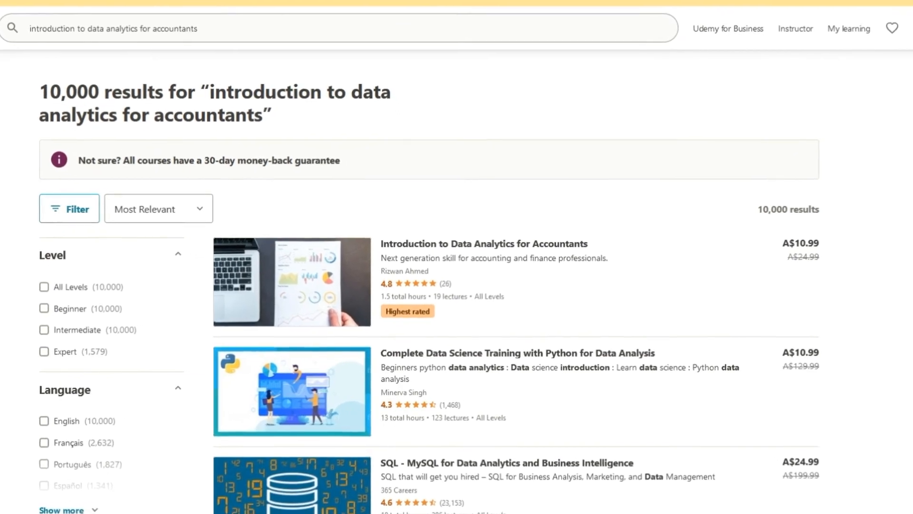